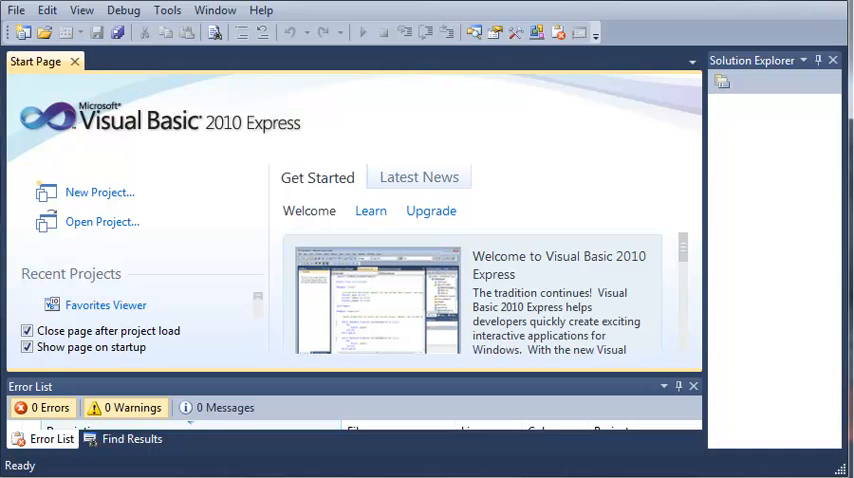
Create a new Console Application project named 'Do Until Loop'
left_click(99, 192)
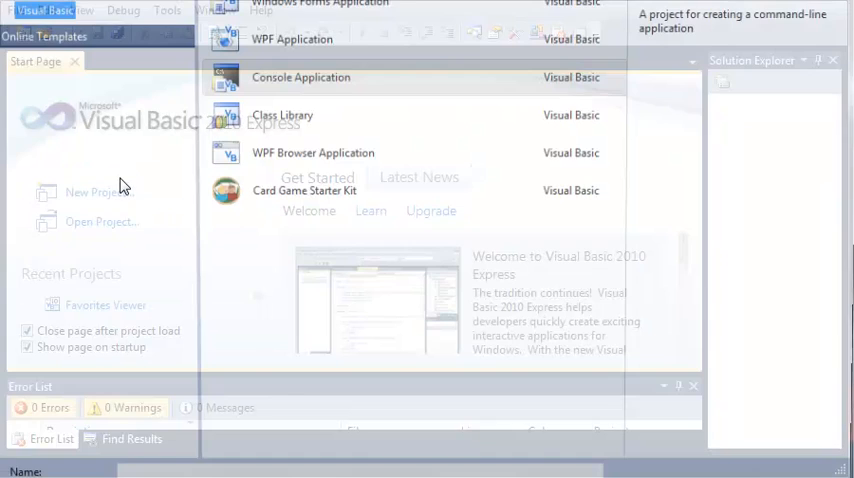
left_click(292, 77)
type("Do Until L")
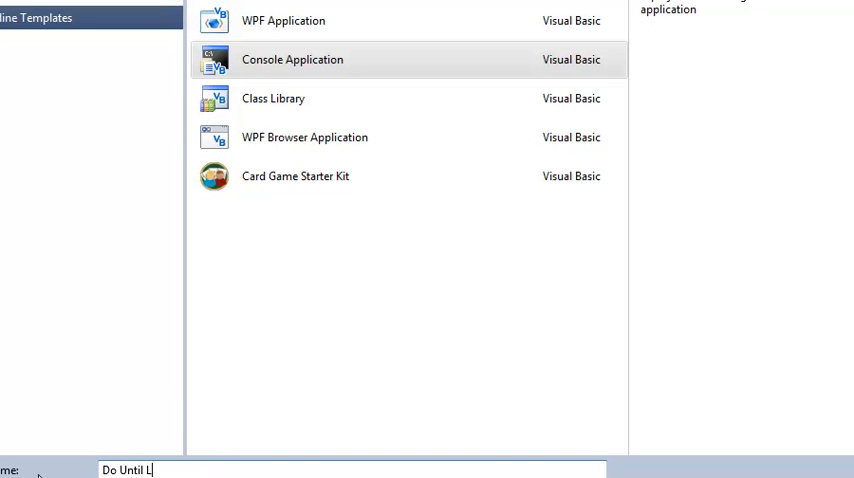
type("oop")
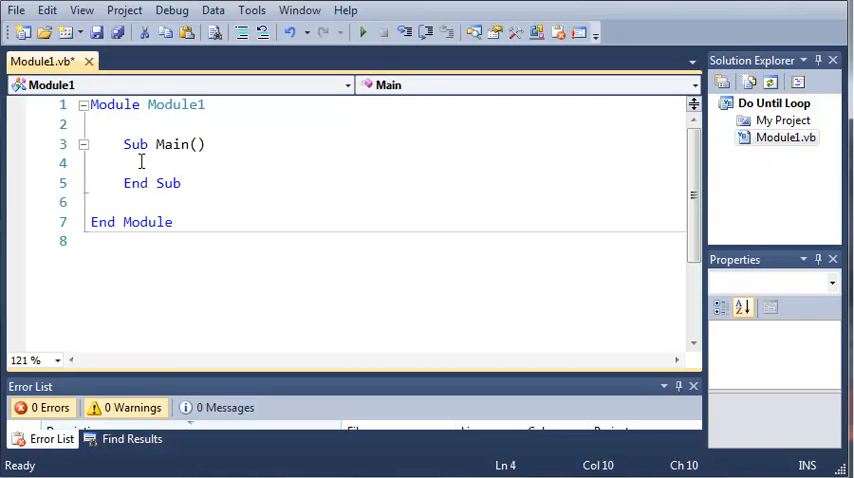
Write Console.ReadLine() in Main with Dim num1 As Integer = 0 above it
type("Console.ReadLine(")
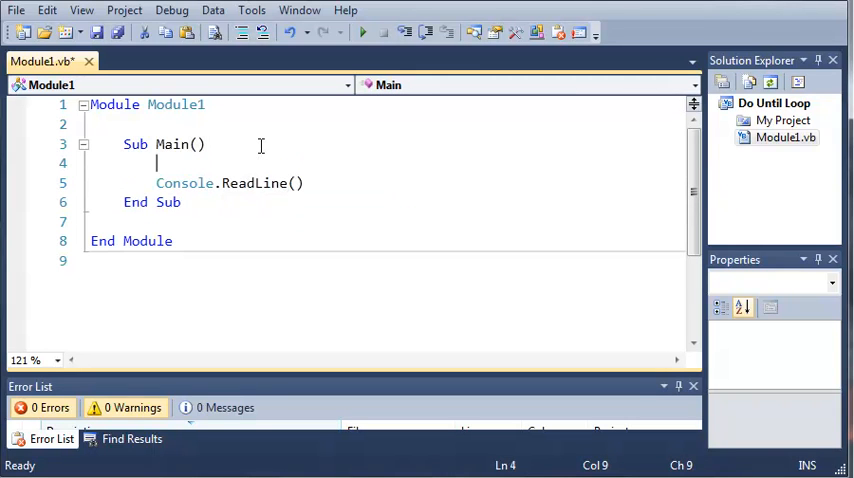
type("Dim")
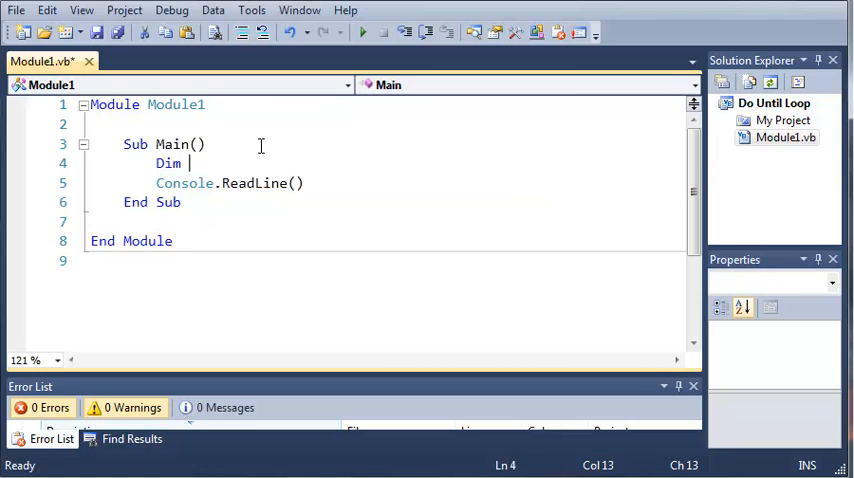
type("num1")
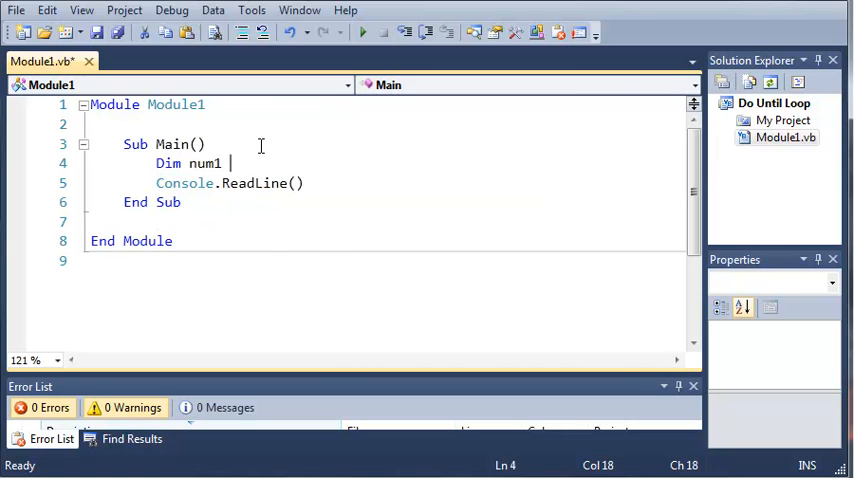
type("As Integer =")
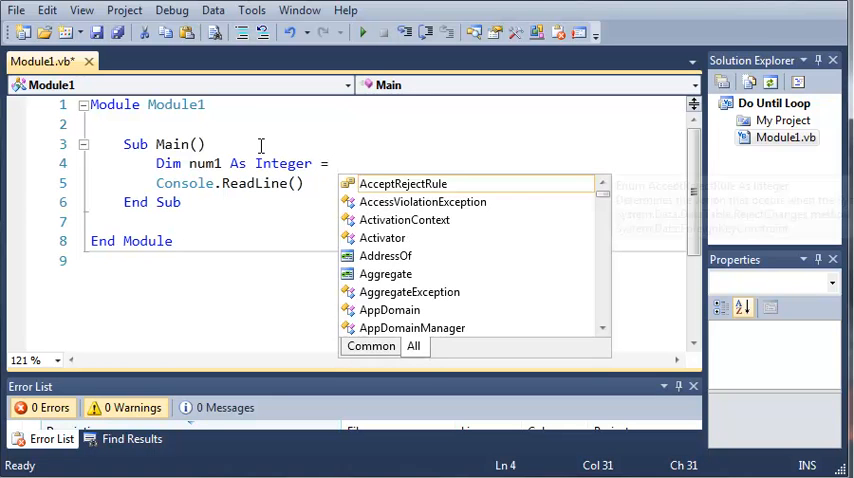
type("-")
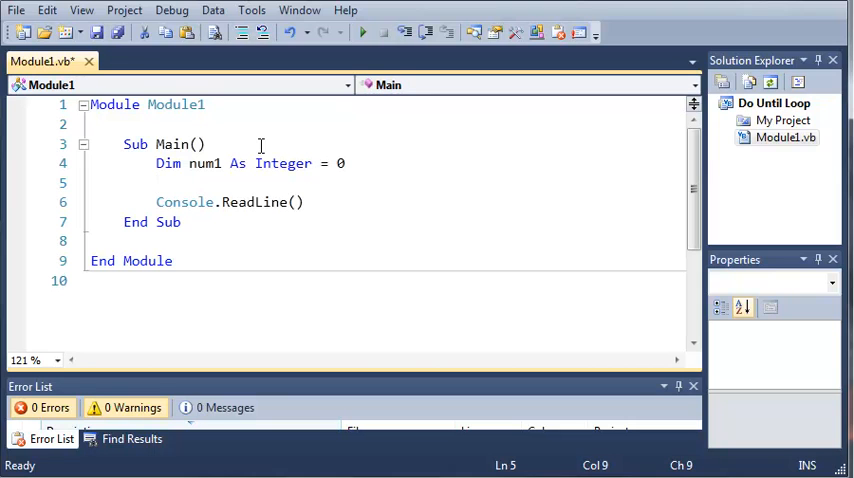
mouse_move(250, 201)
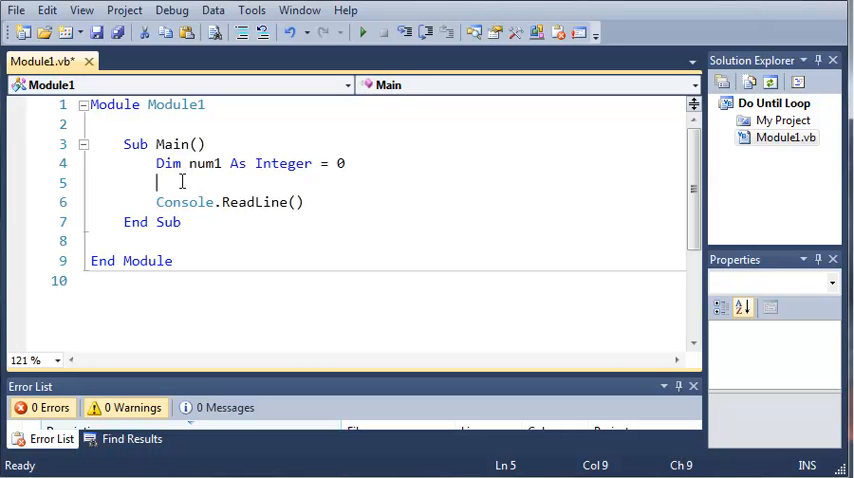
Insert a Do Until num1 = 10 ... Loop block with an empty body
type("Do Until num1")
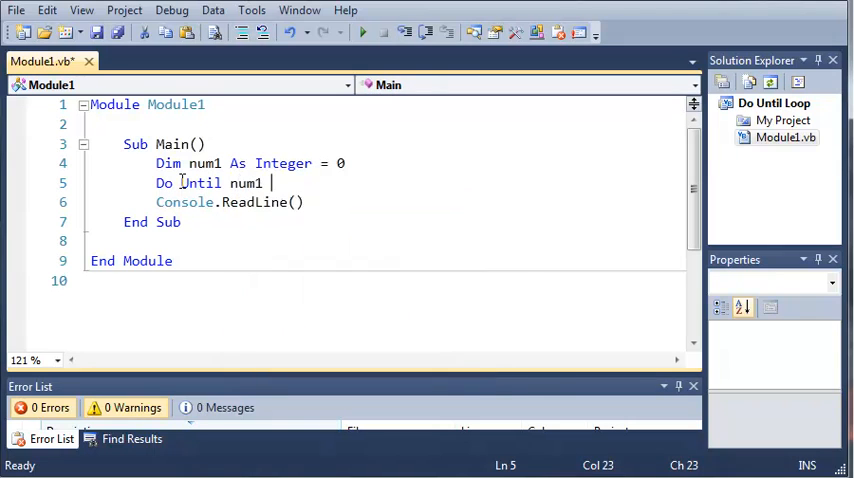
type("= 10")
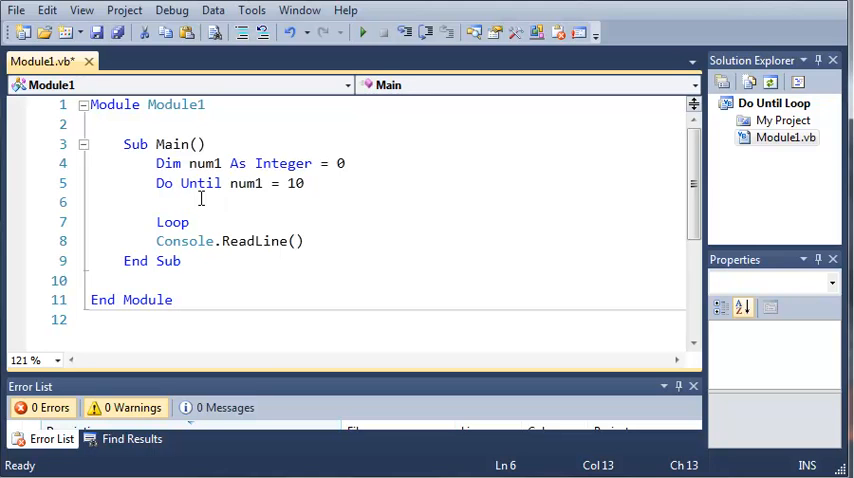
double_click(172, 221)
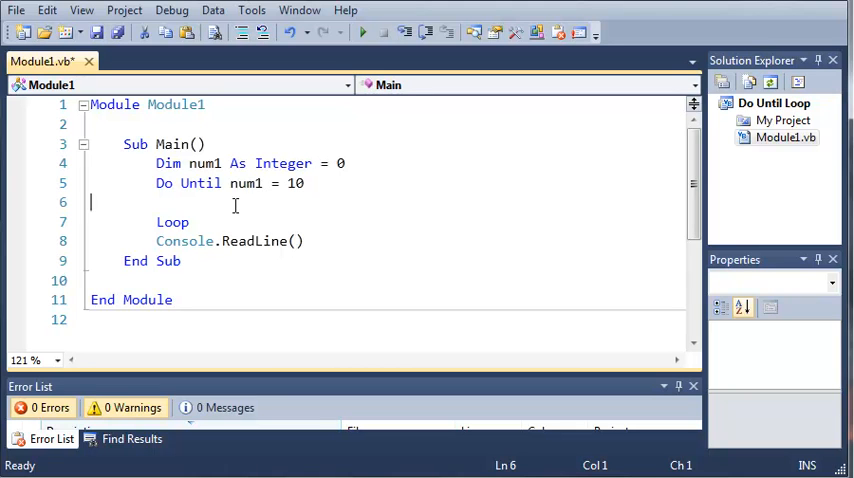
key("Return")
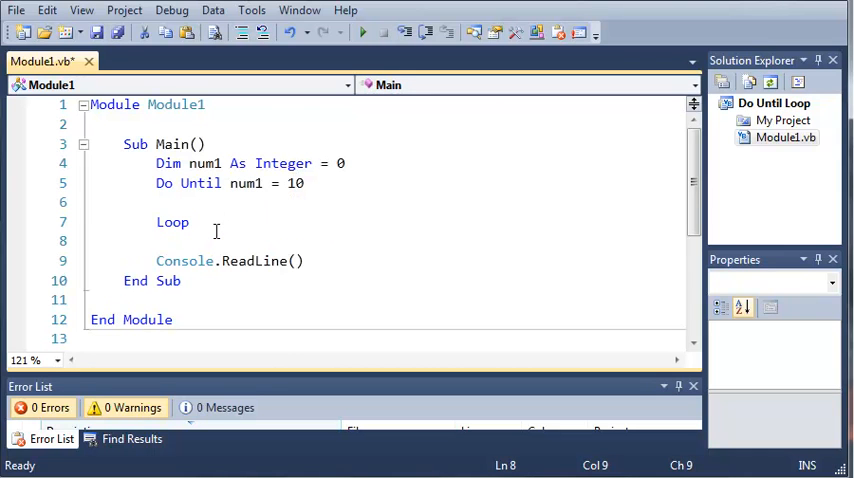
type("''''")
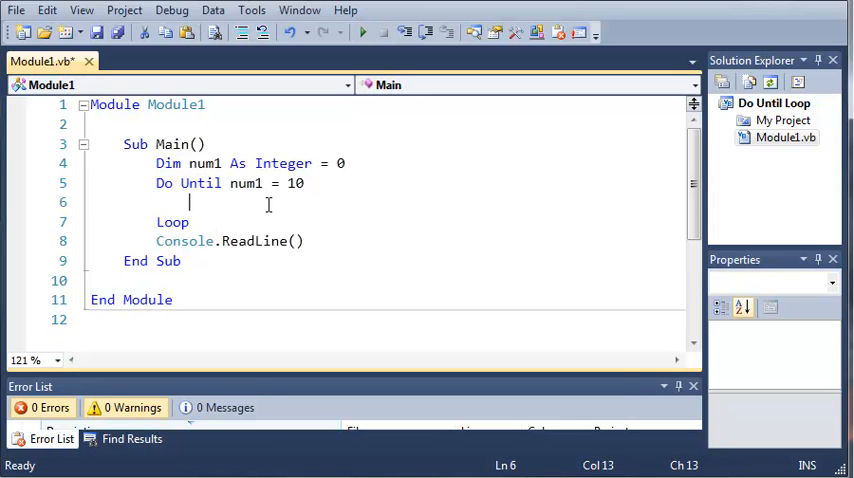
Fill the loop body with Console.WriteLine(num1) and num1 += 1
type("Conso")
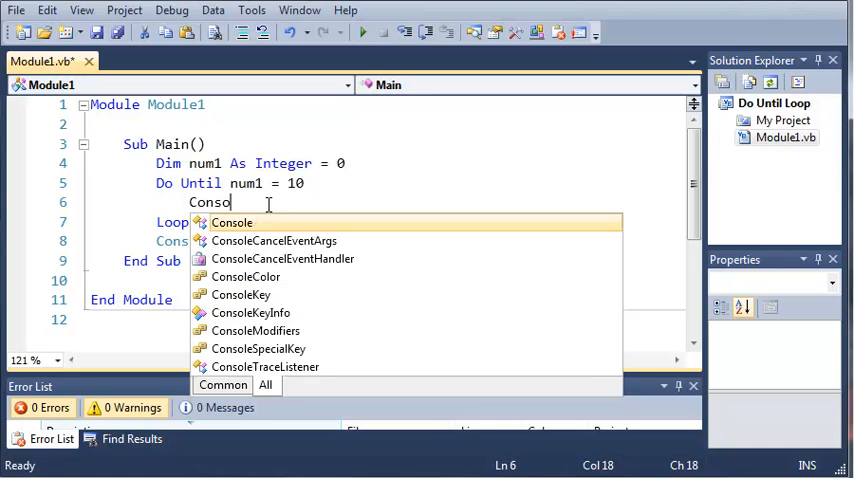
type(".WriteLine(num1")
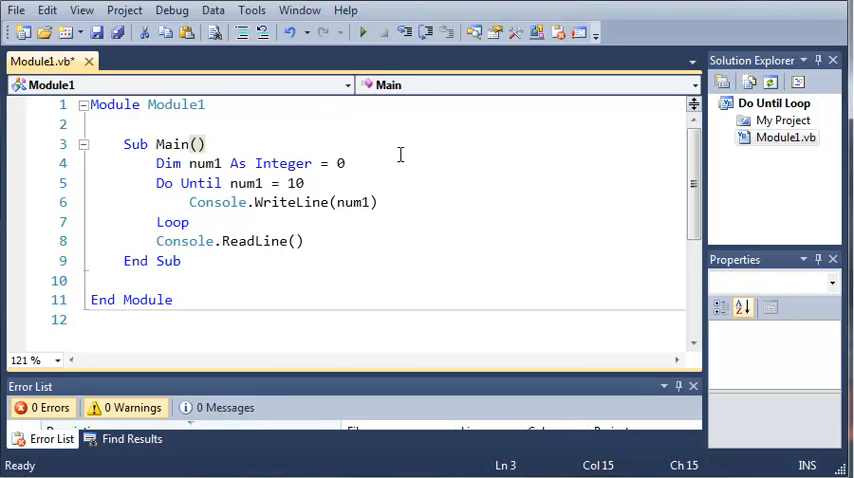
left_click(380, 202)
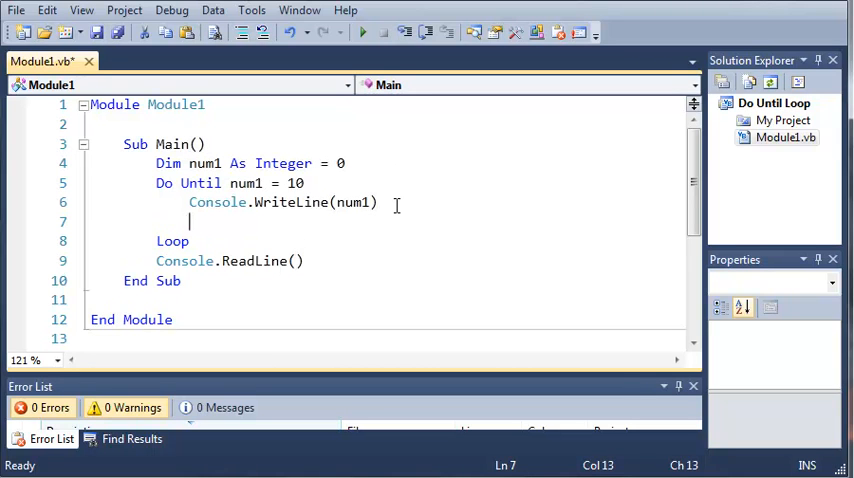
type("num1")
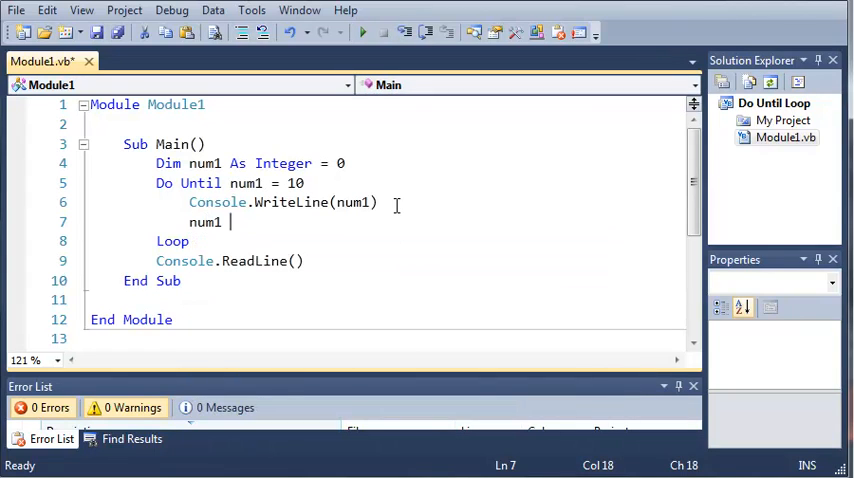
type("+= 1")
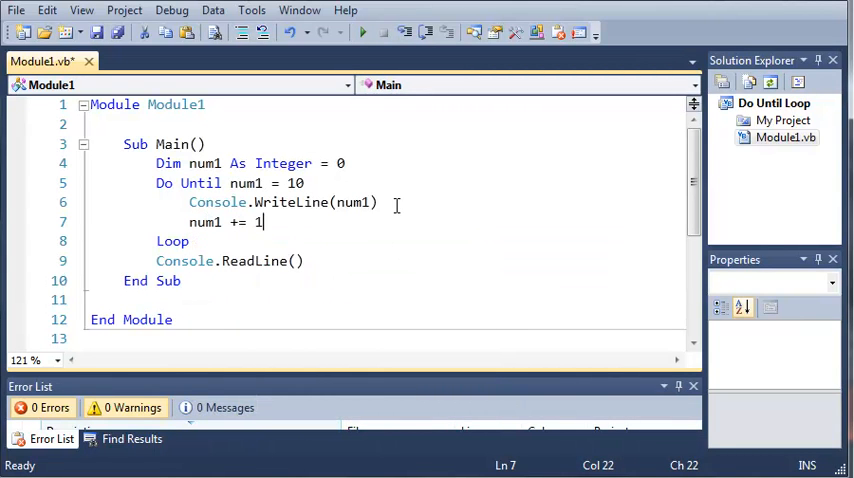
left_click(182, 280)
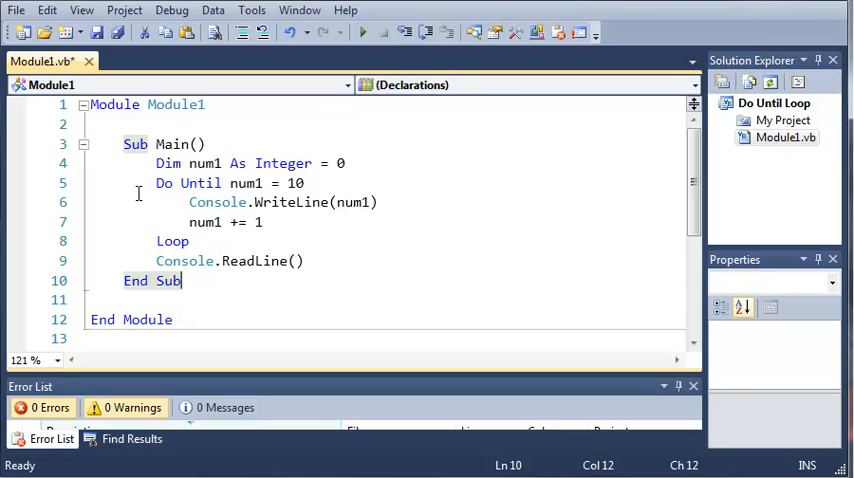
mouse_move(256, 269)
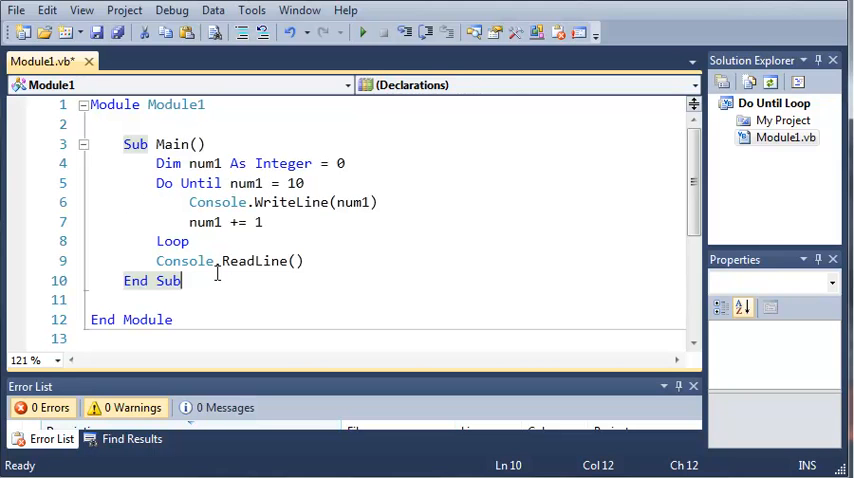
mouse_move(355, 52)
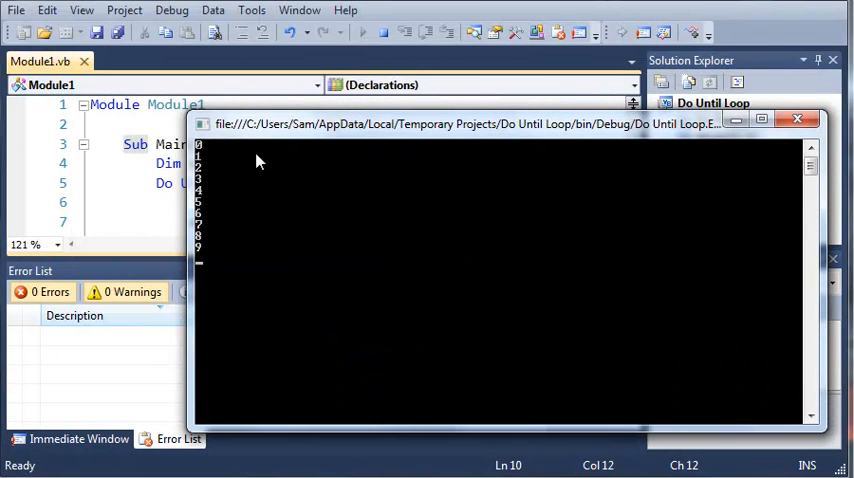
mouse_move(210, 188)
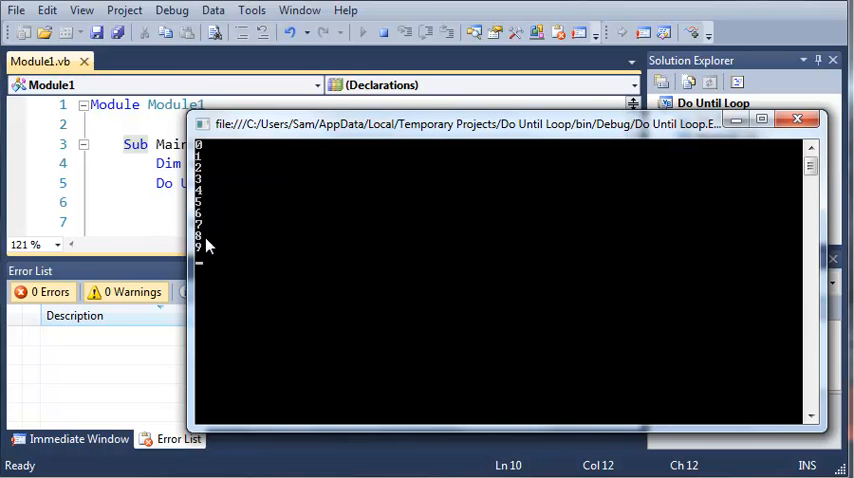
mouse_move(202, 250)
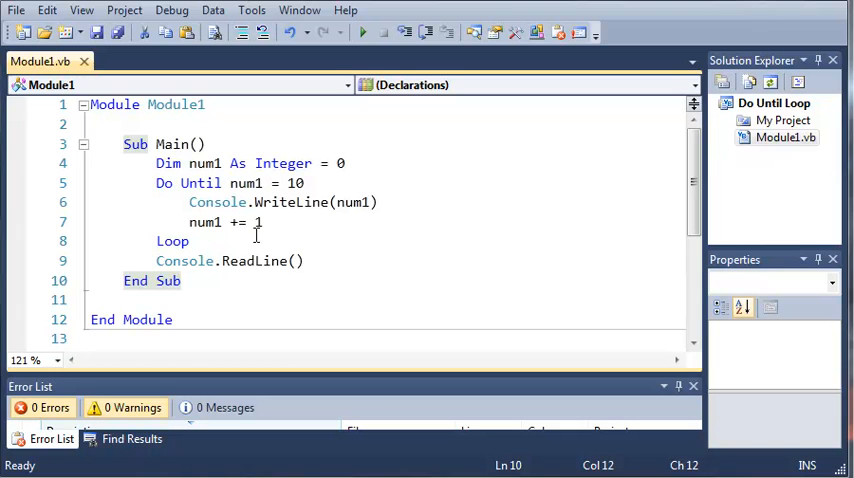
Change the increment to num1 += 2, run it, and close the console output
left_click(262, 222)
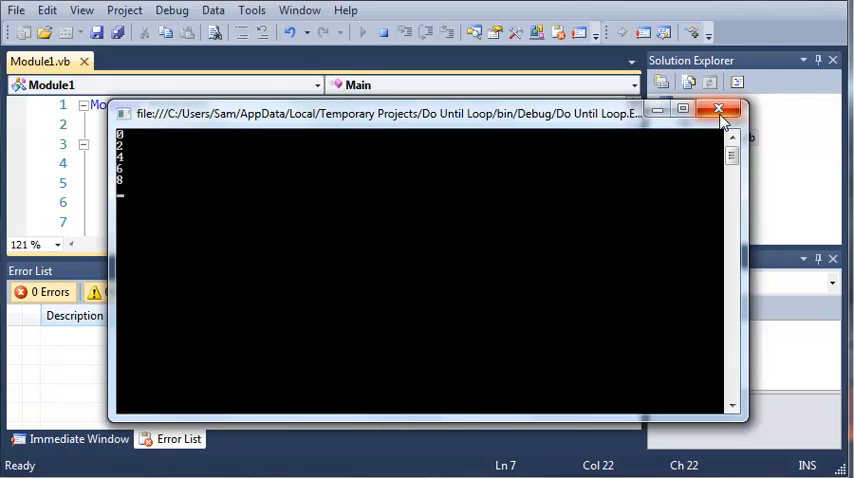
left_click(718, 108)
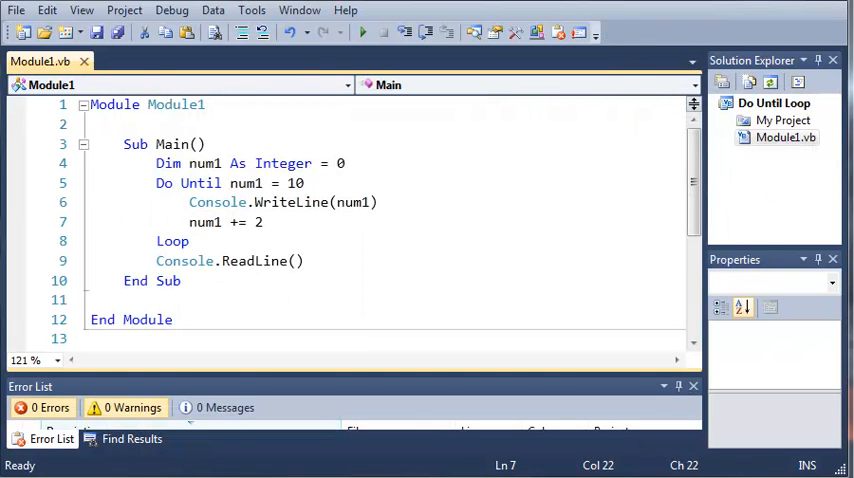
Set num1's initial value to -20, run it, and close the console output
left_click(346, 163)
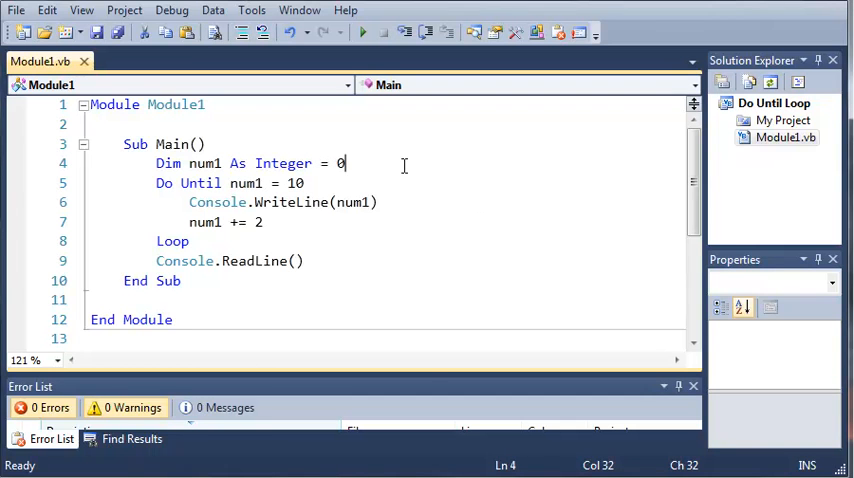
type("-")
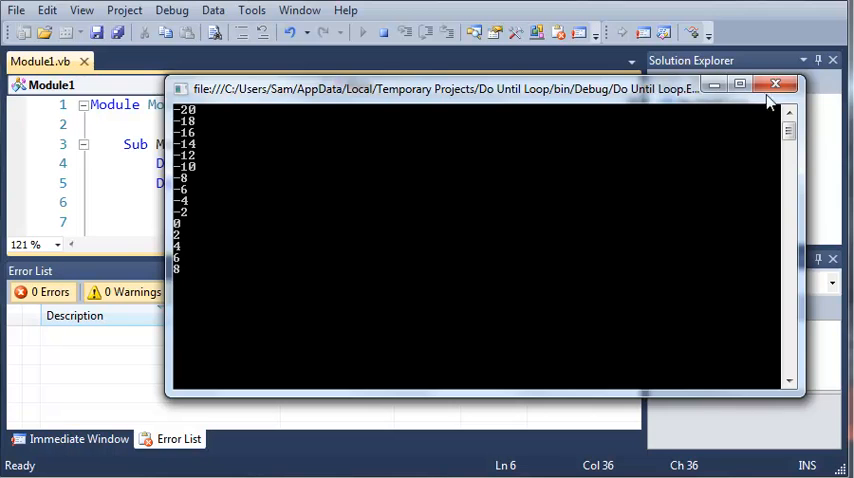
left_click(775, 84)
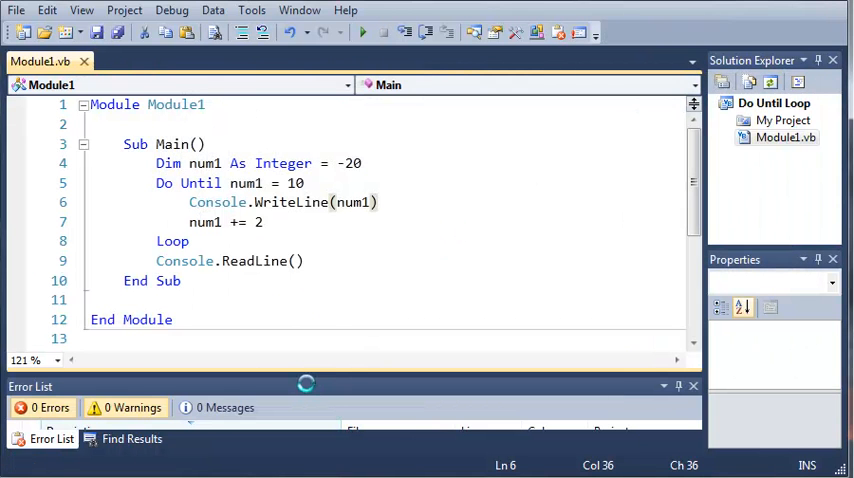